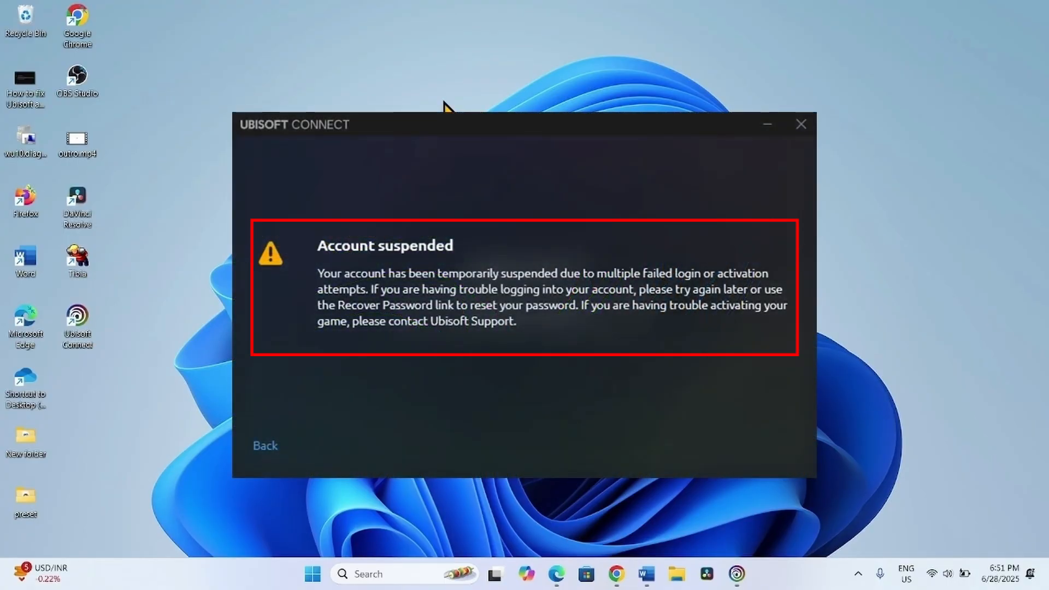
# - Close the Ubisoft Connect 'Account suspended' error window
pyautogui.click(801, 123)
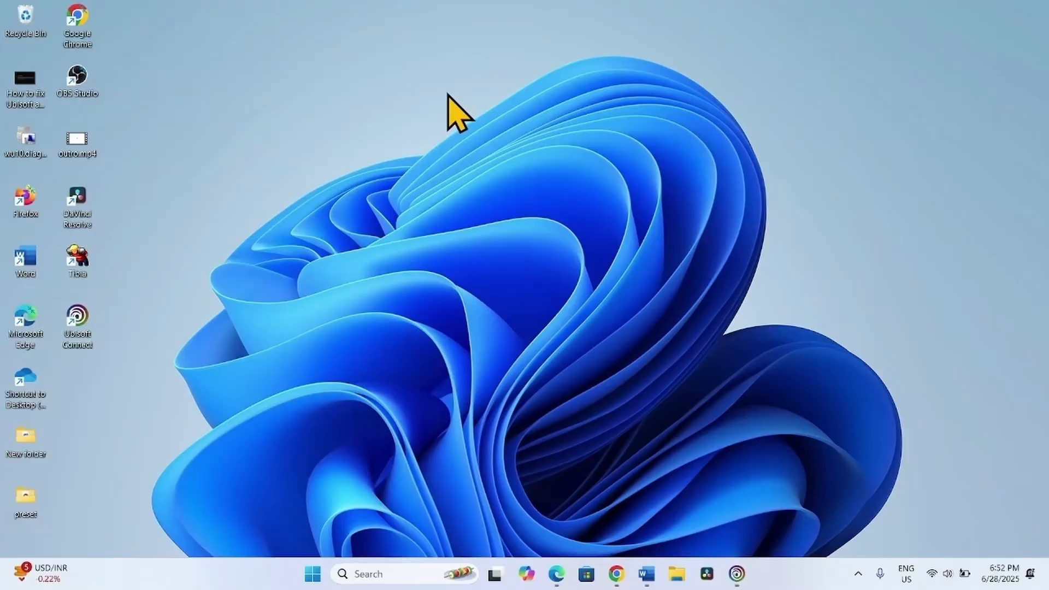
pyautogui.moveTo(442, 98)
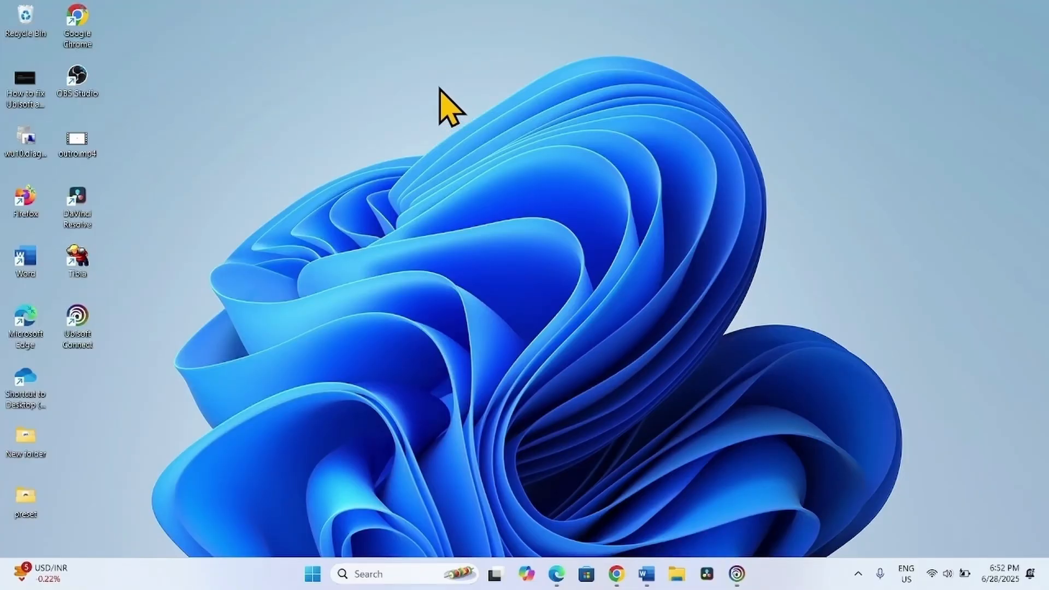
pyautogui.moveTo(513, 231)
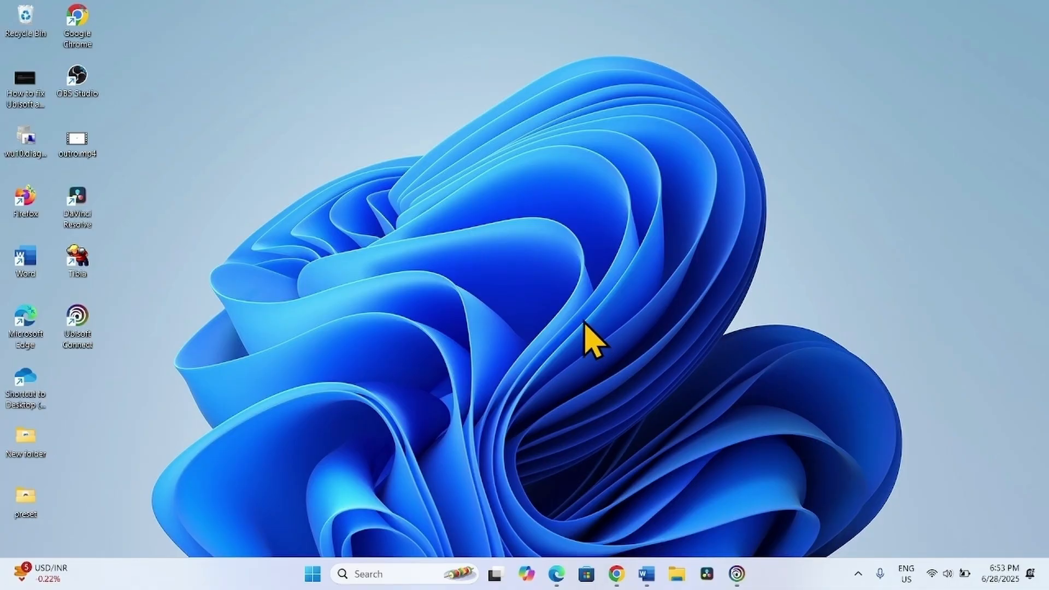
pyautogui.moveTo(520, 331)
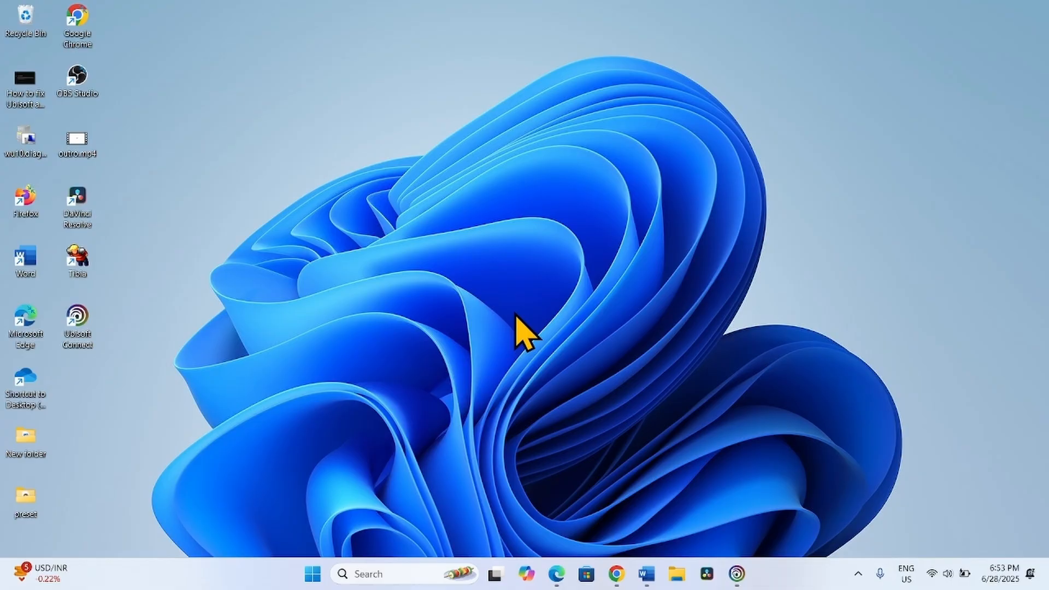
pyautogui.moveTo(438, 262)
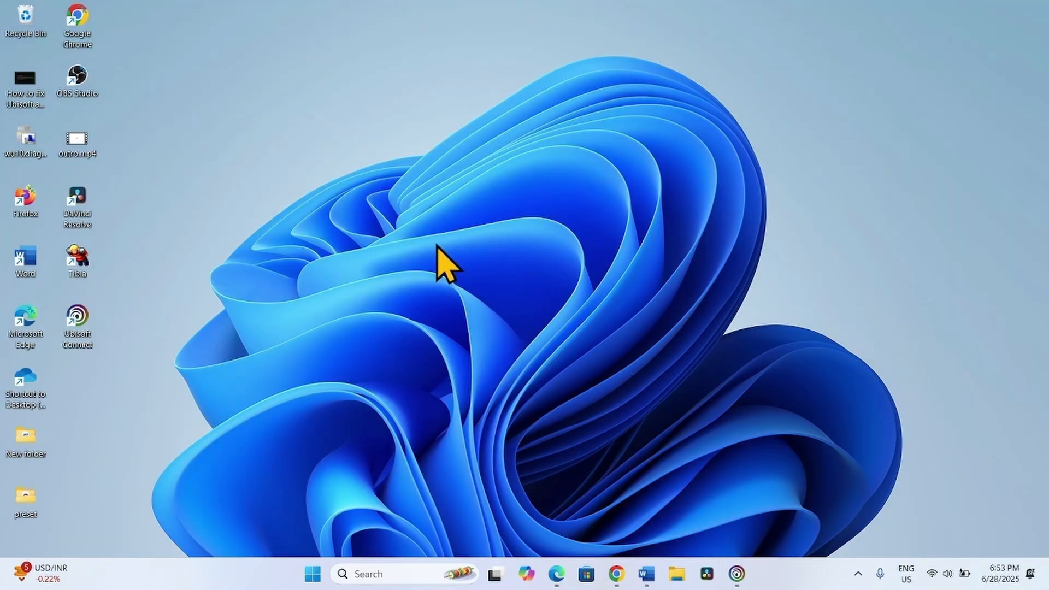
pyautogui.moveTo(427, 272)
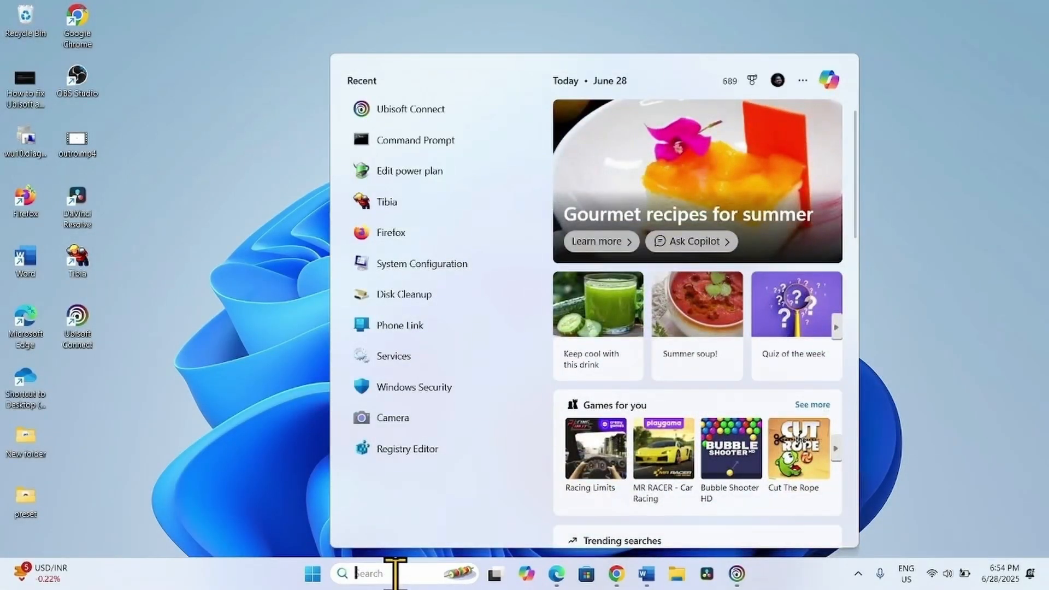
# - Run ipconfig /flushdns in Command Prompt to flush the DNS cache, then close the console
pyautogui.write('cmd')
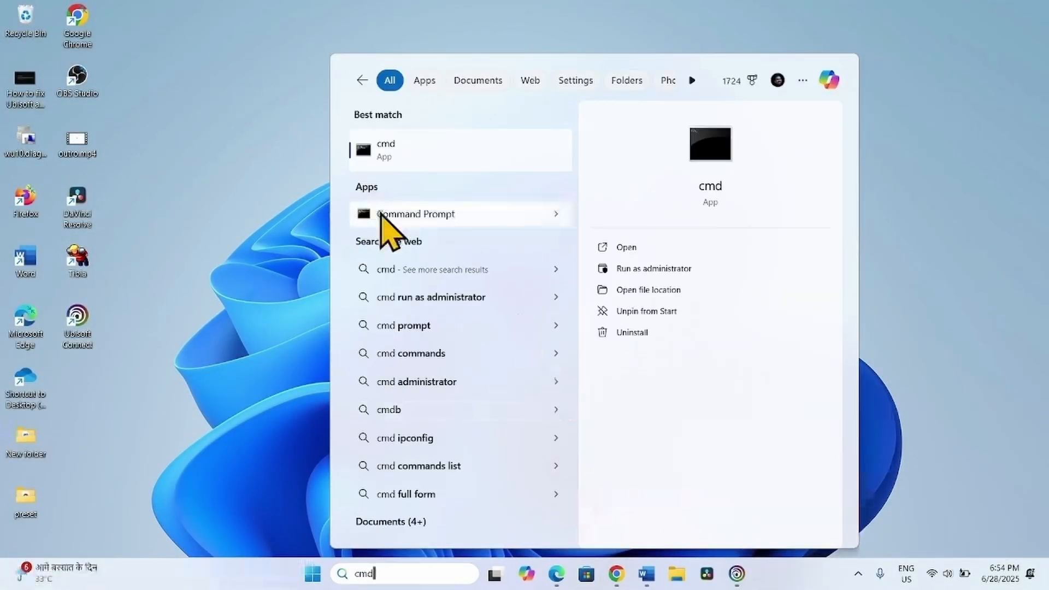
pyautogui.click(436, 214)
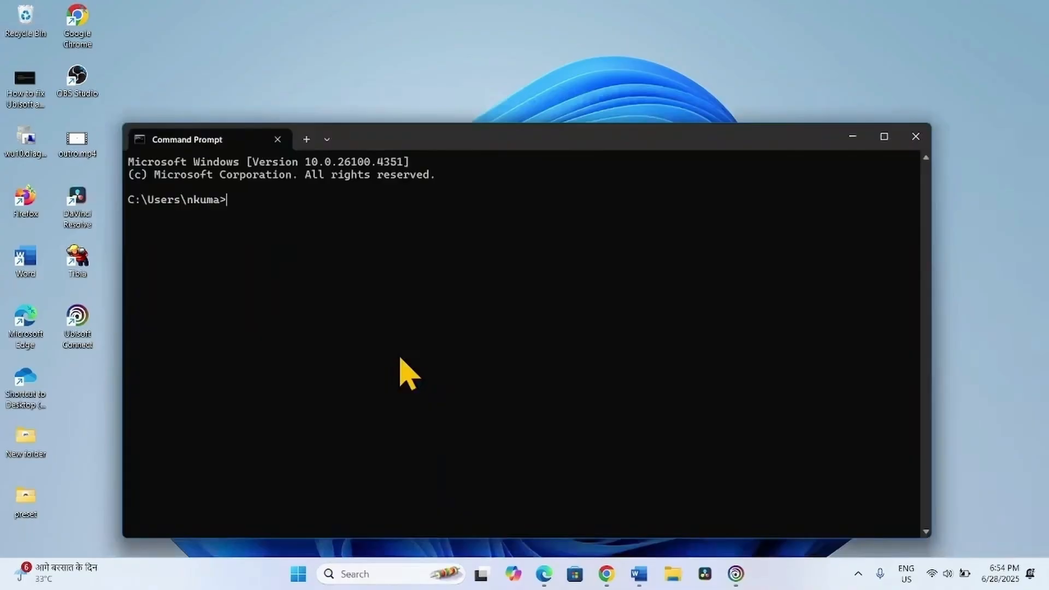
pyautogui.write('ipconfig /flus')
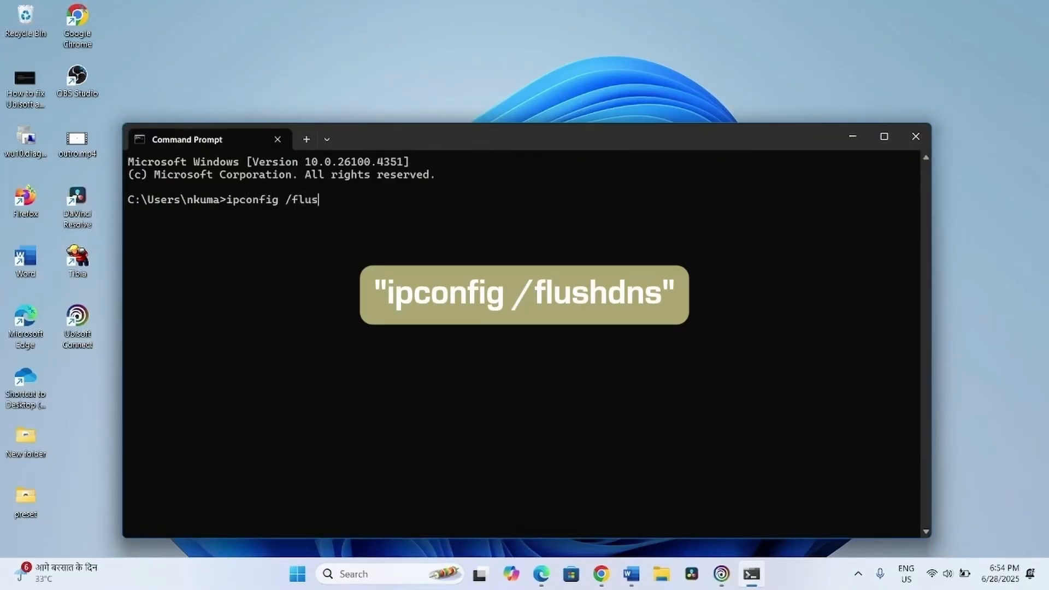
pyautogui.write('hdns')
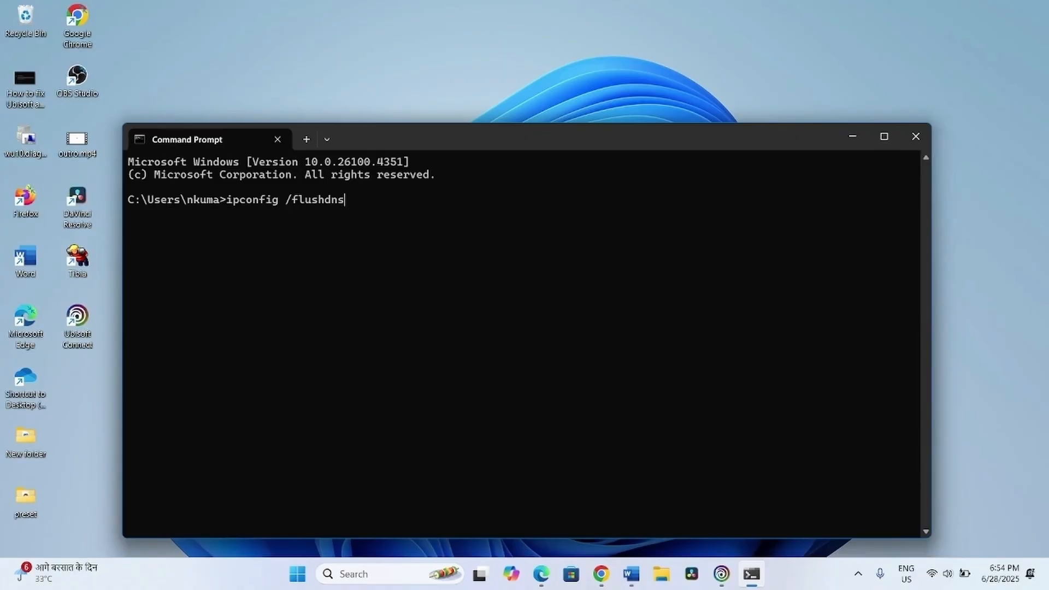
pyautogui.press('Enter')
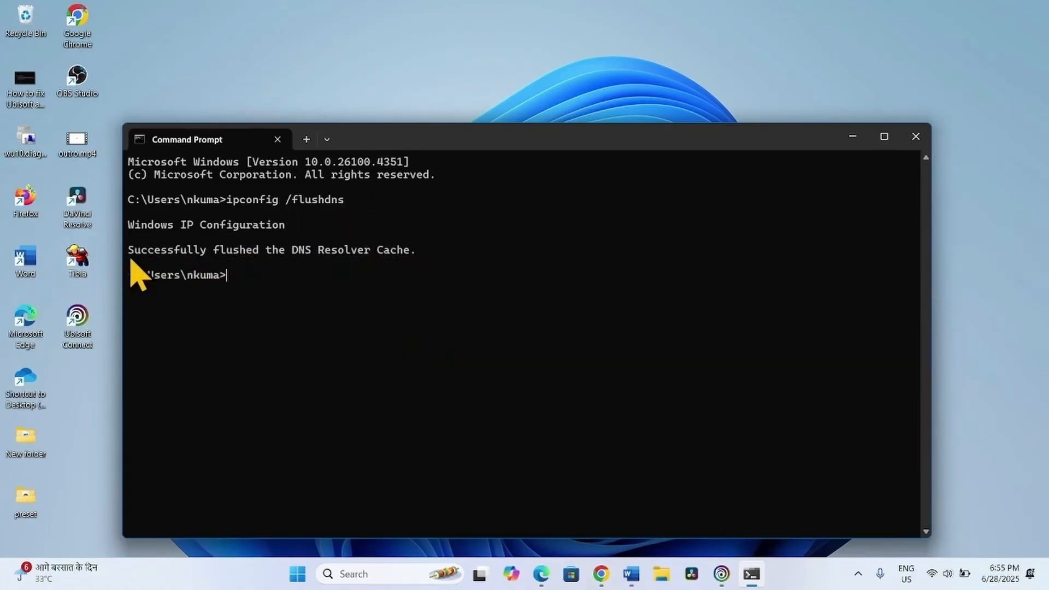
pyautogui.moveTo(369, 283)
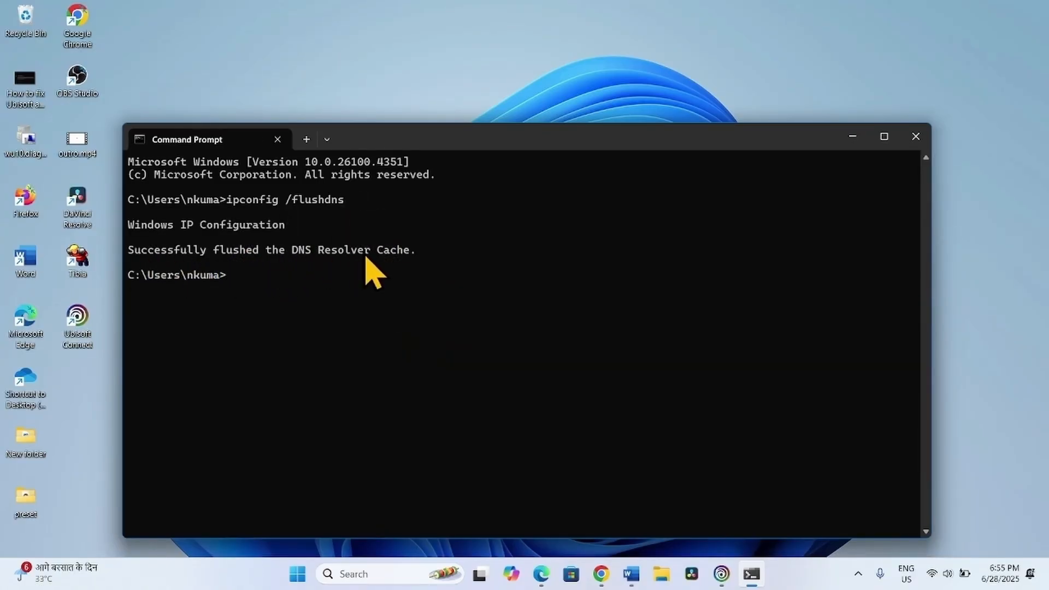
pyautogui.moveTo(916, 136)
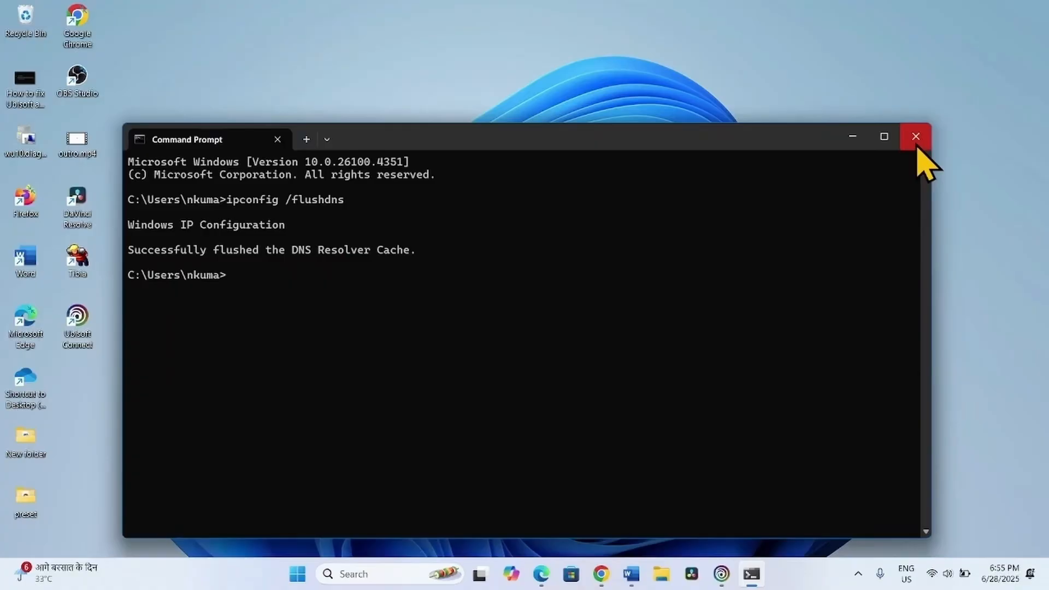
pyautogui.click(915, 135)
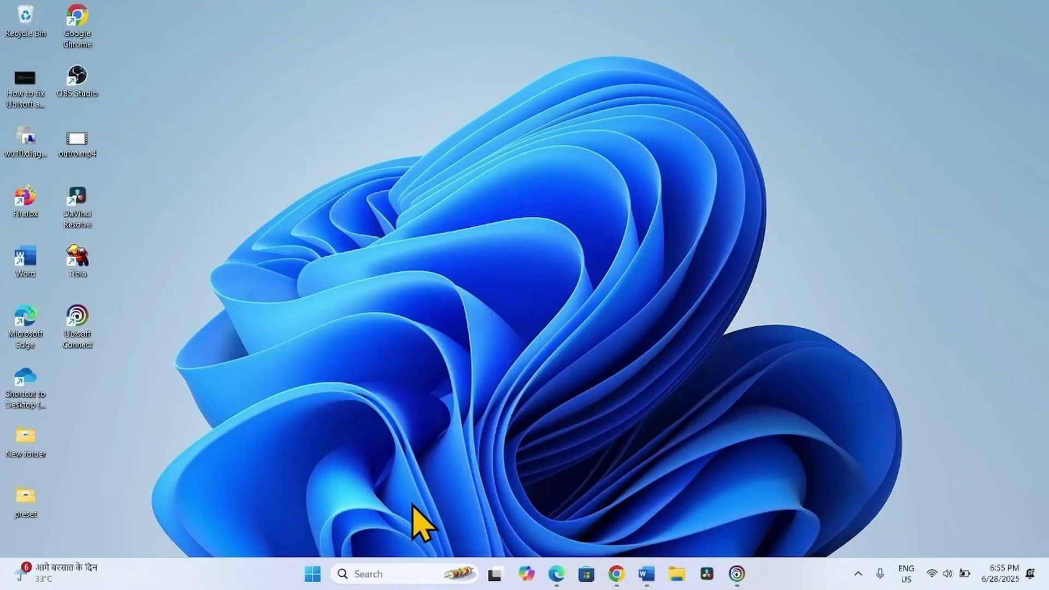
pyautogui.moveTo(395, 527)
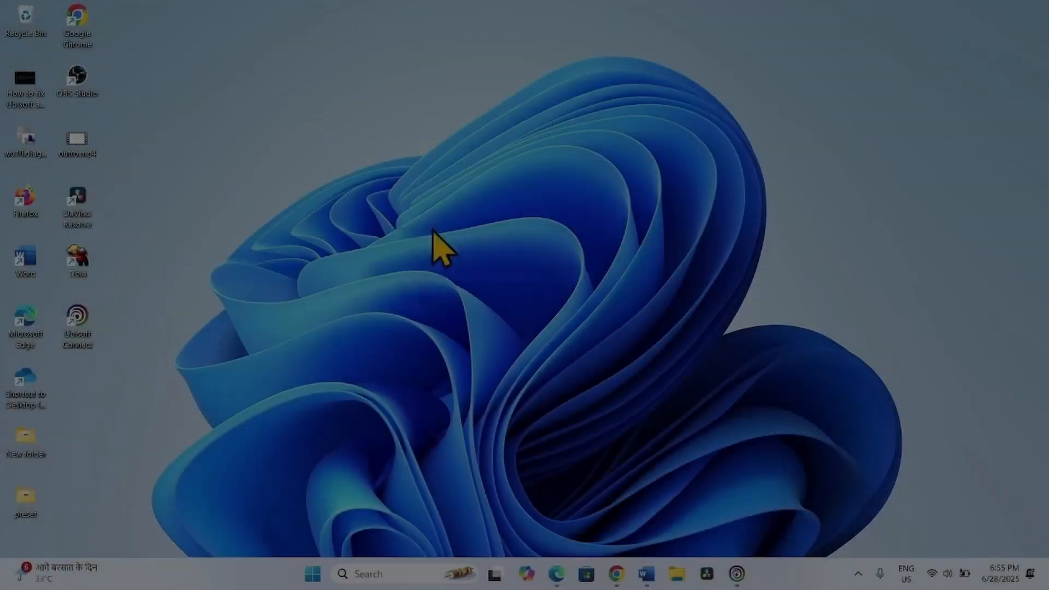
pyautogui.moveTo(312, 580)
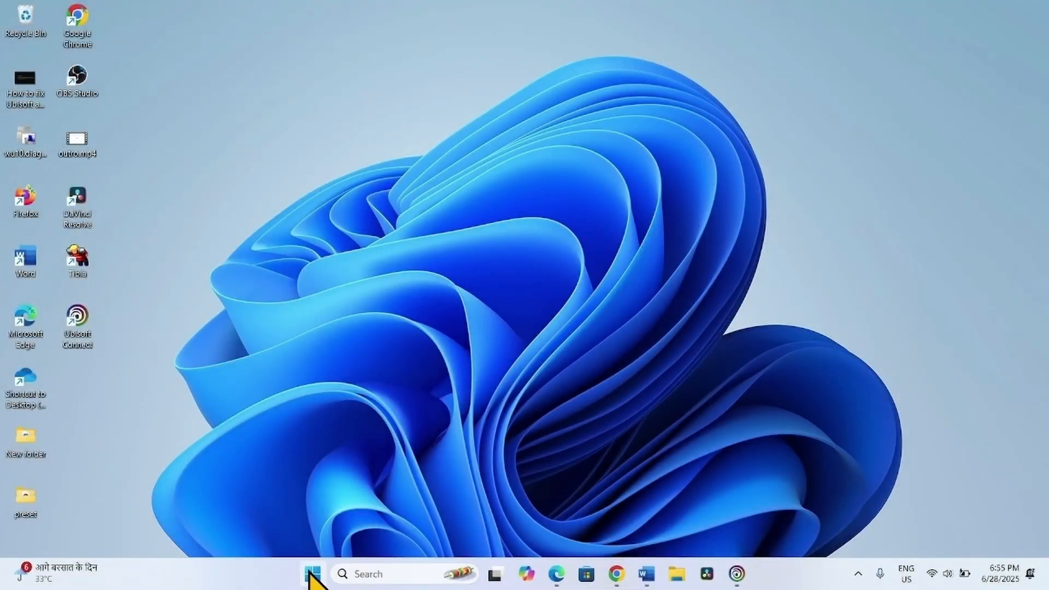
pyautogui.moveTo(362, 319)
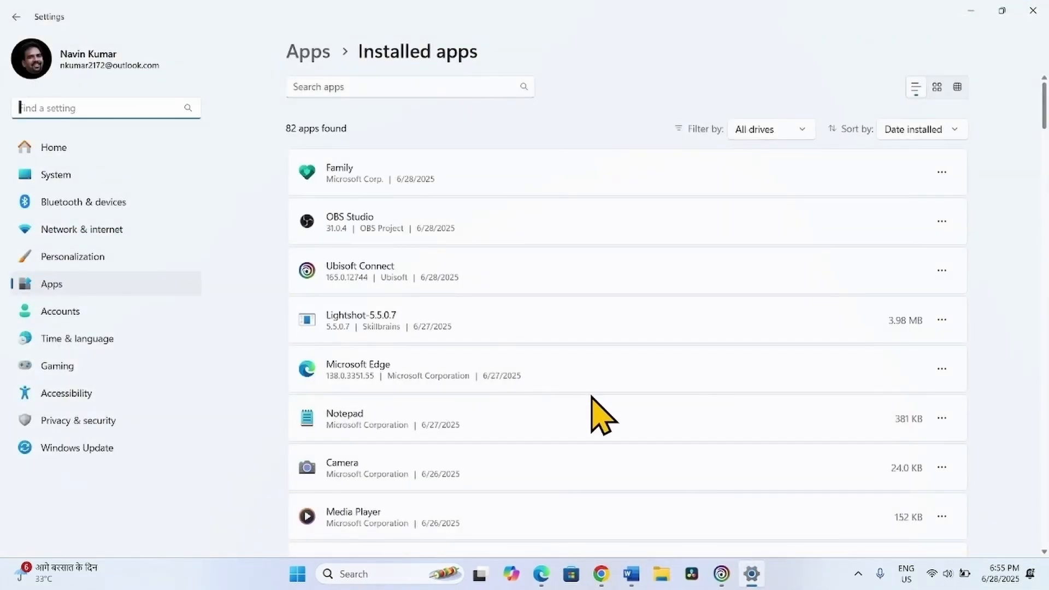
pyautogui.moveTo(358, 287)
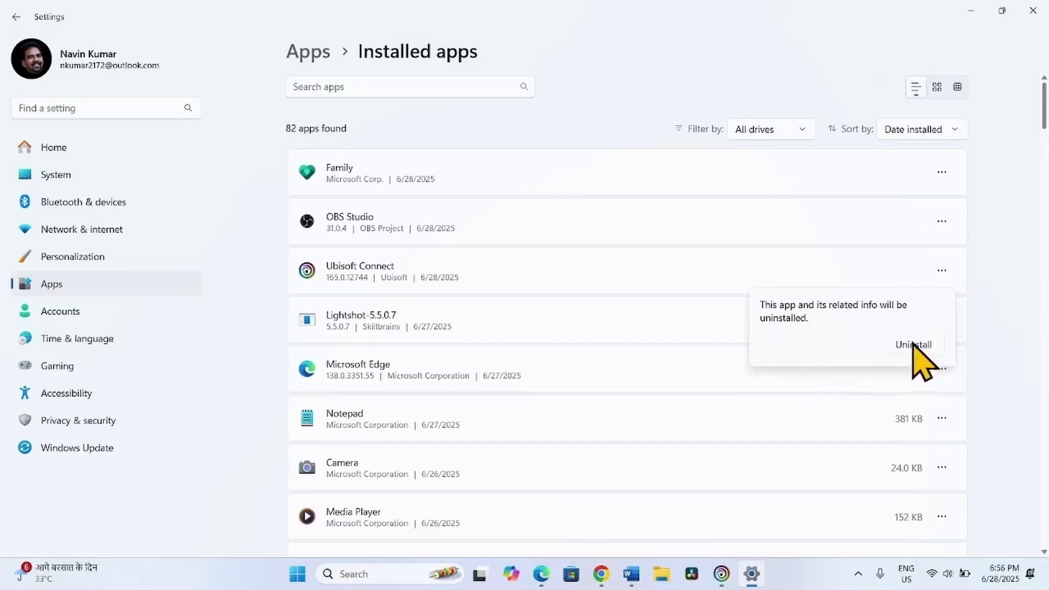
# - Uninstall Ubisoft Connect with its games and local saves, retrying past the app-running warning
pyautogui.click(913, 344)
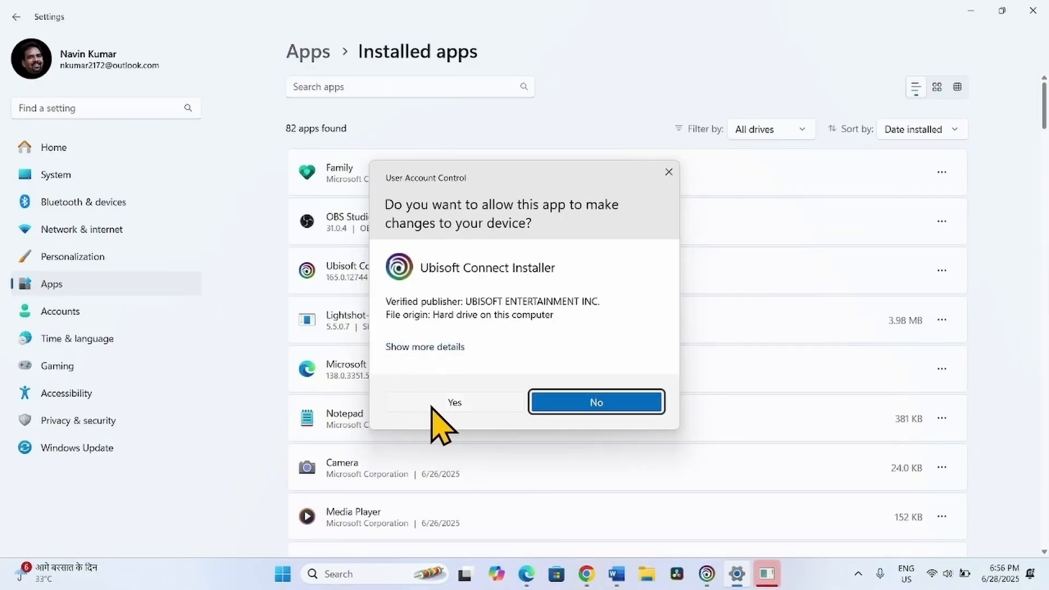
pyautogui.click(454, 402)
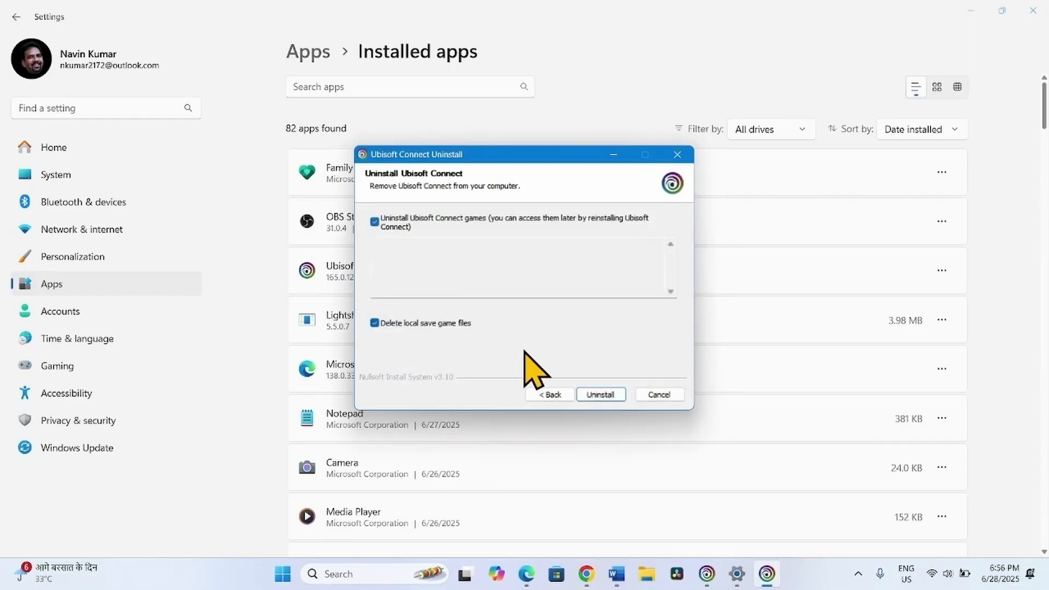
pyautogui.click(601, 394)
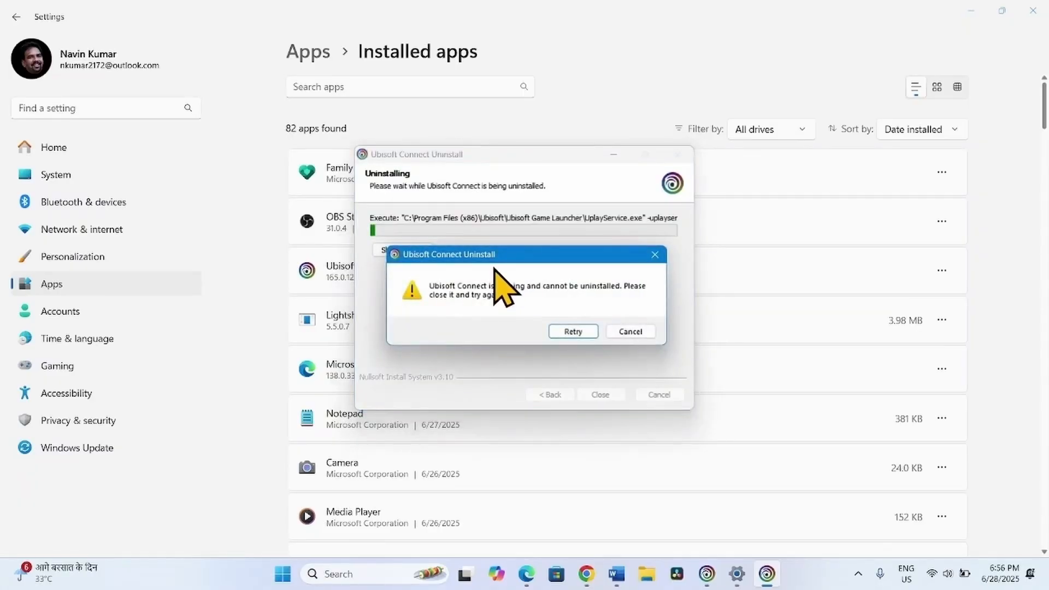
pyautogui.moveTo(543, 326)
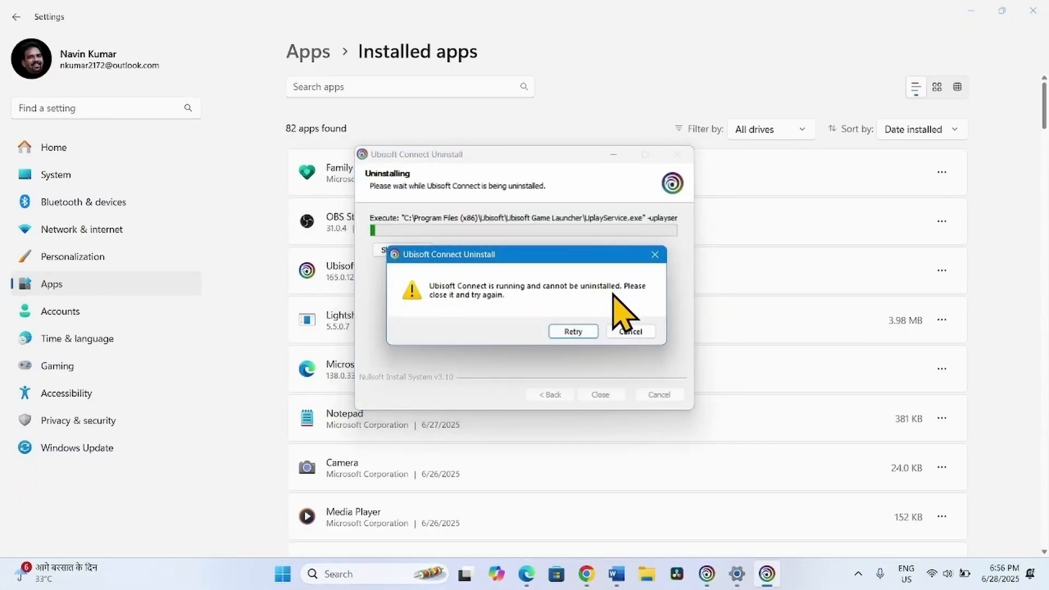
pyautogui.moveTo(498, 314)
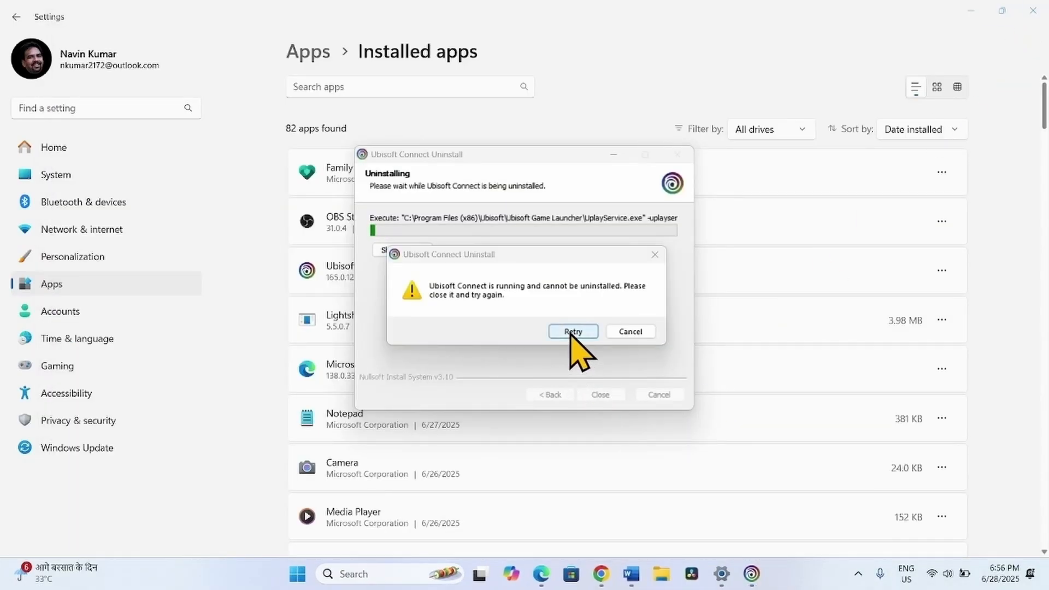
pyautogui.click(572, 331)
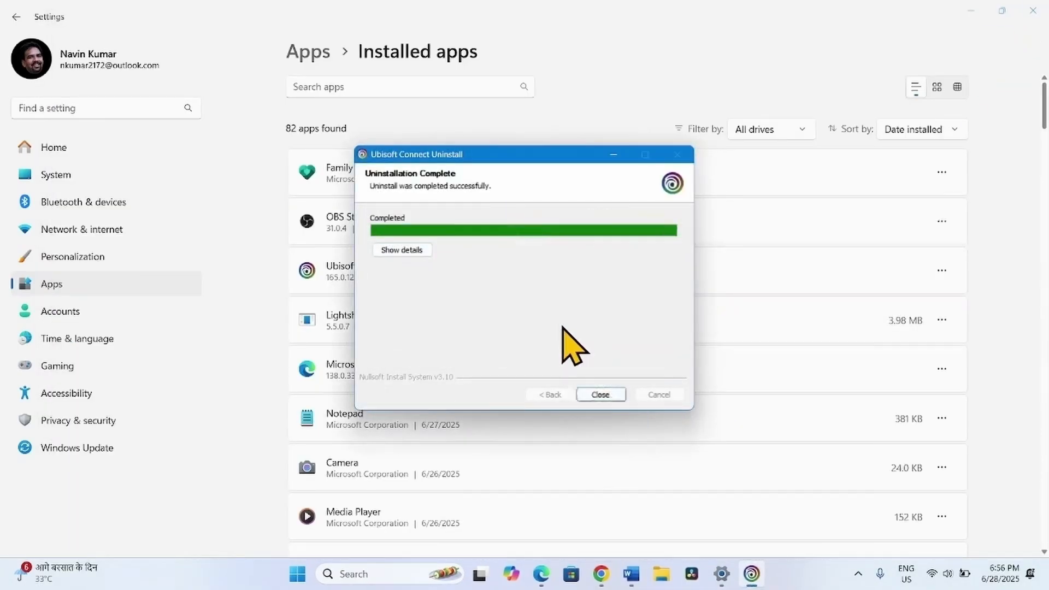
pyautogui.click(601, 395)
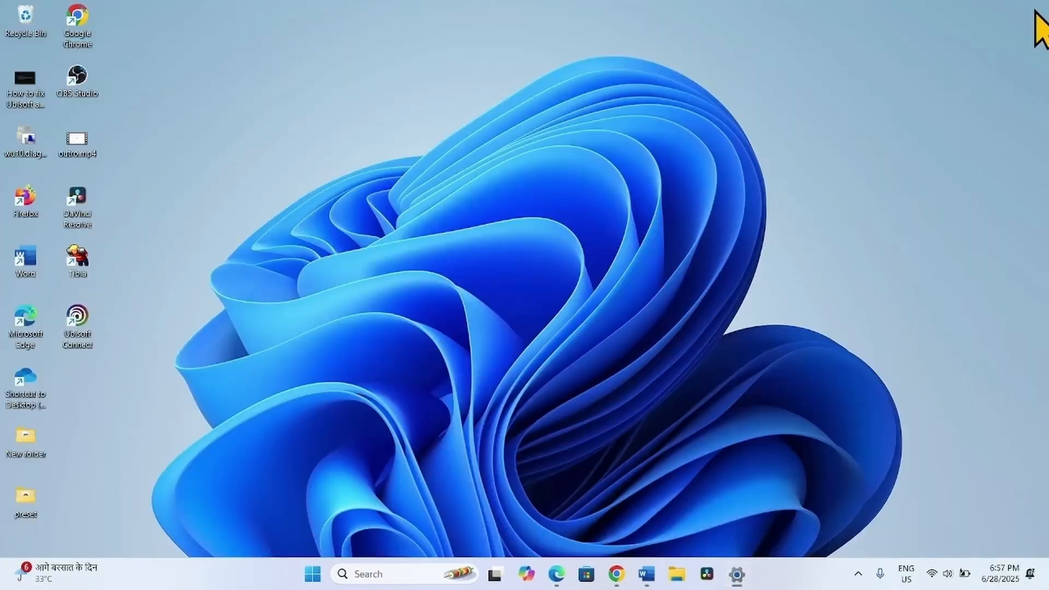
pyautogui.moveTo(319, 572)
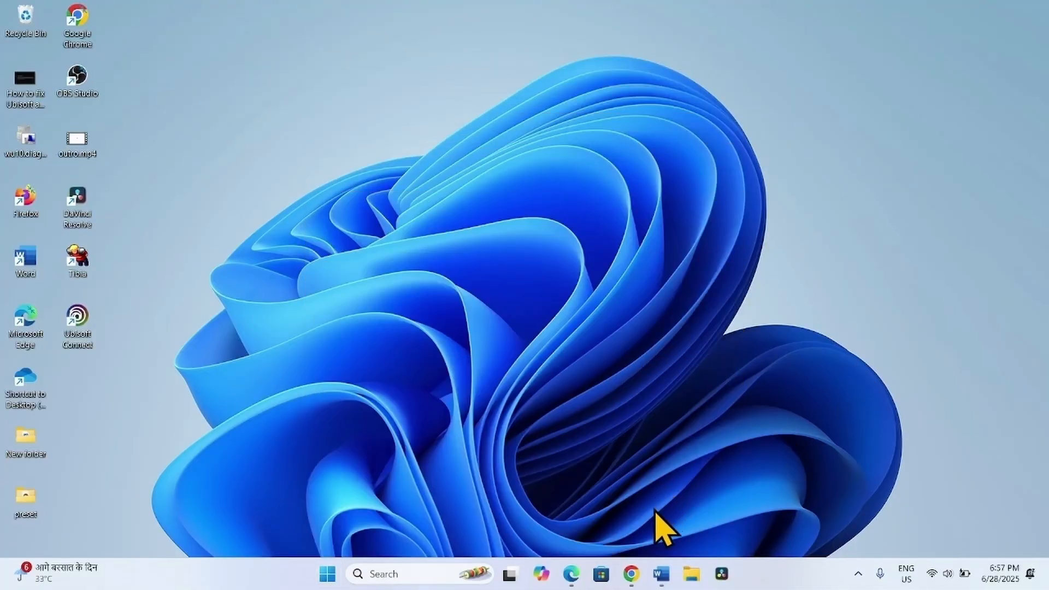
pyautogui.rightClick(632, 586)
pyautogui.write('ubisoft')
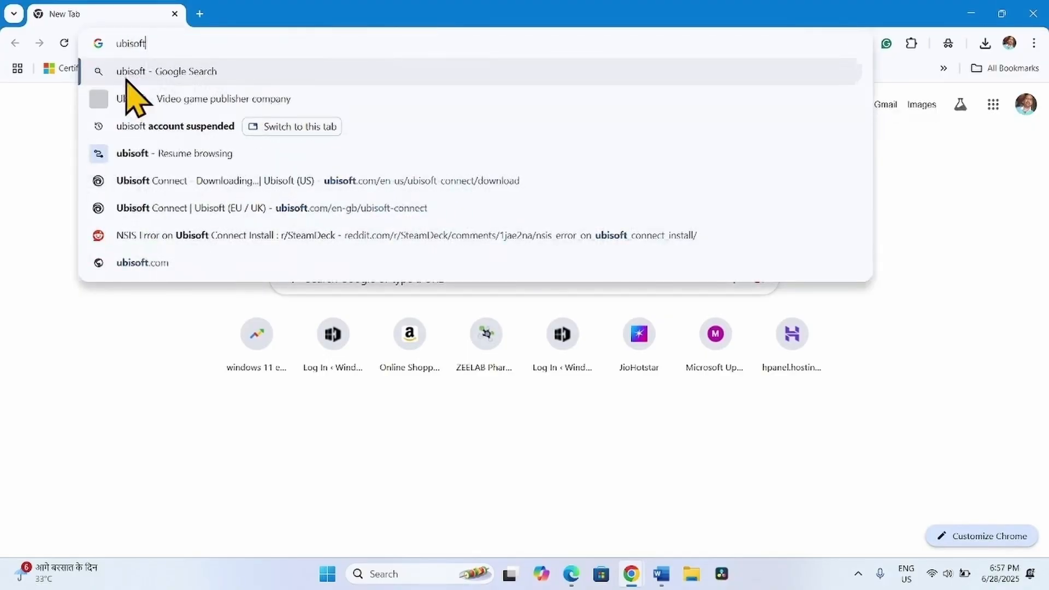
# - Download Ubisoft Connect from ubisoft.com and run the installer from Chrome's downloads list
pyautogui.click(158, 71)
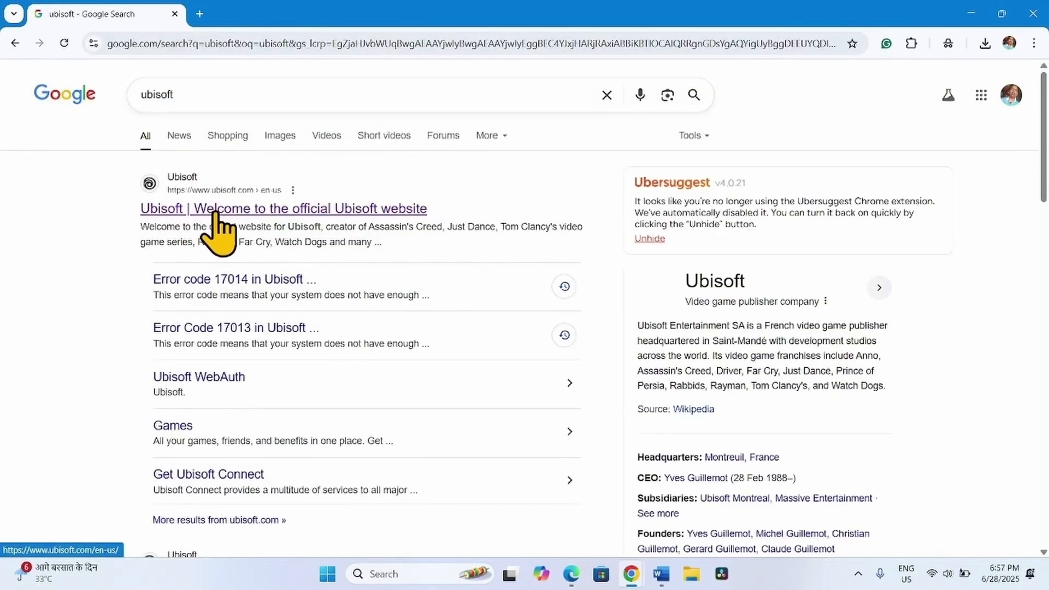
pyautogui.click(283, 208)
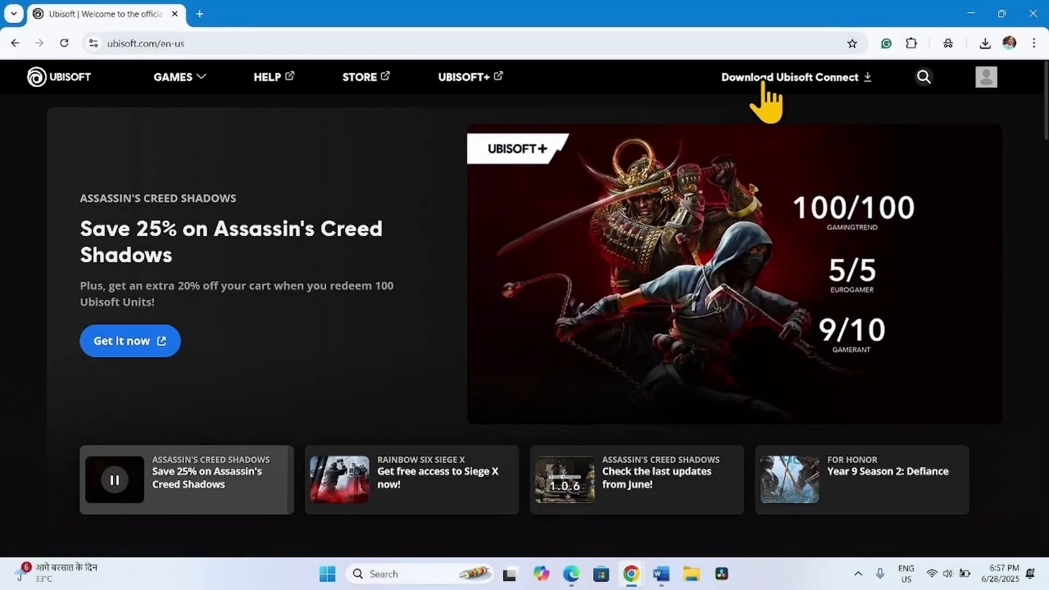
pyautogui.click(795, 76)
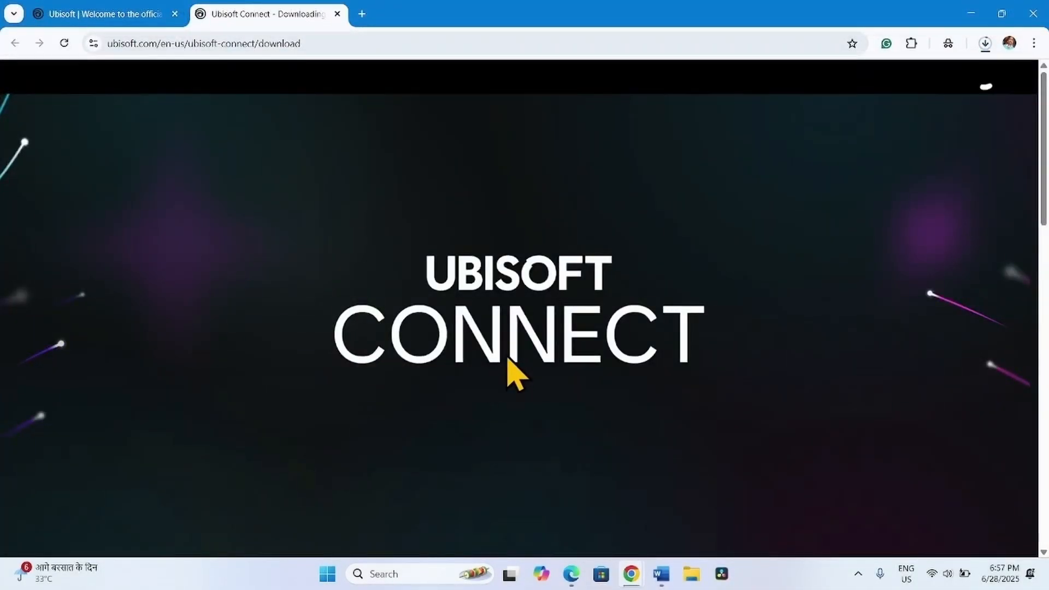
pyautogui.click(985, 43)
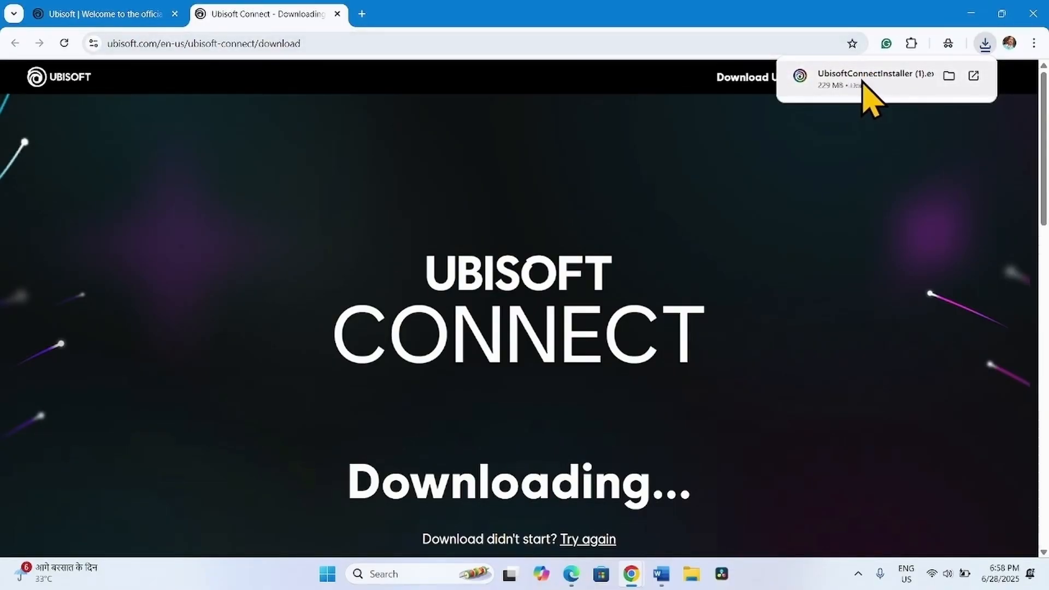
pyautogui.click(866, 74)
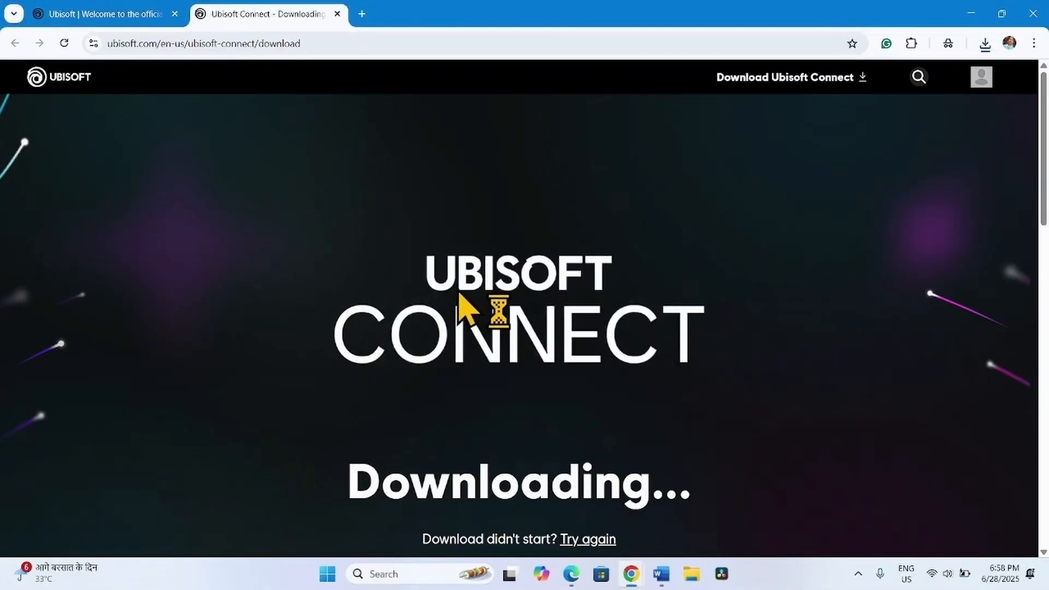
# - Install Ubisoft Connect in English to the default Ubisoft Game Launcher folder and launch it
pyautogui.click(542, 292)
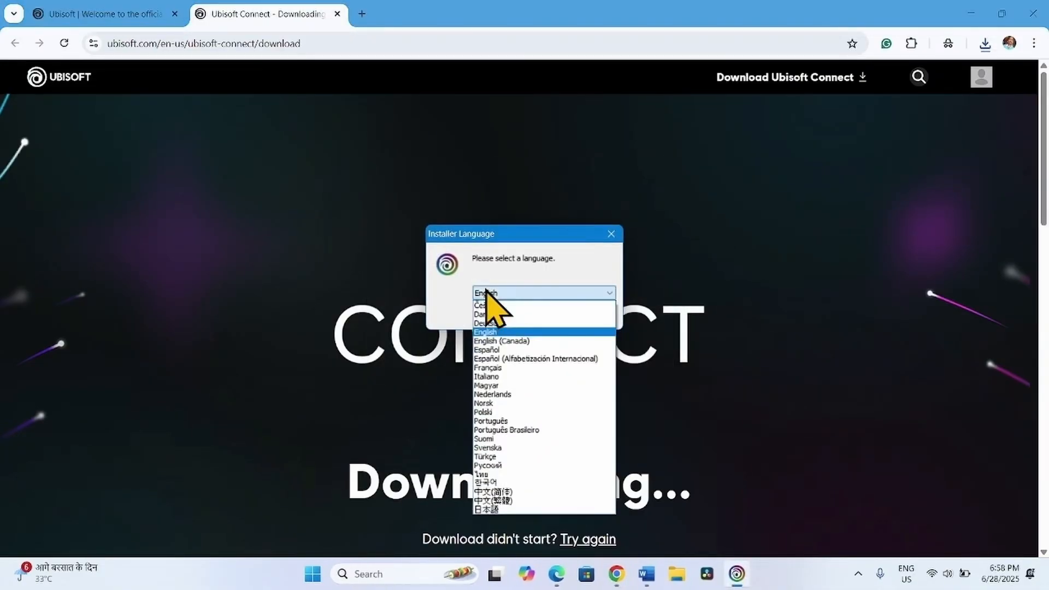
pyautogui.click(485, 332)
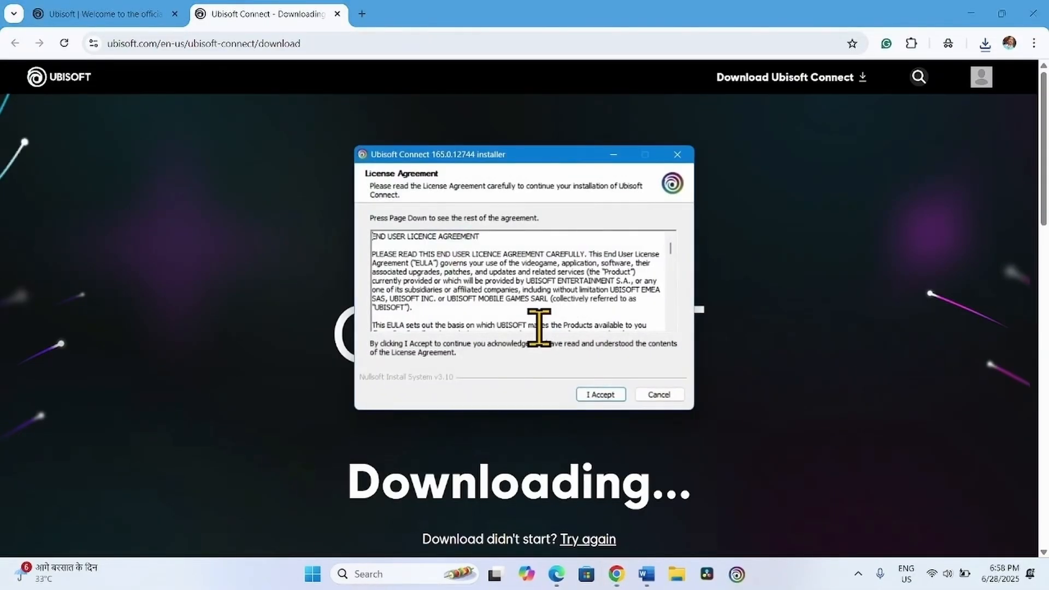
pyautogui.click(600, 394)
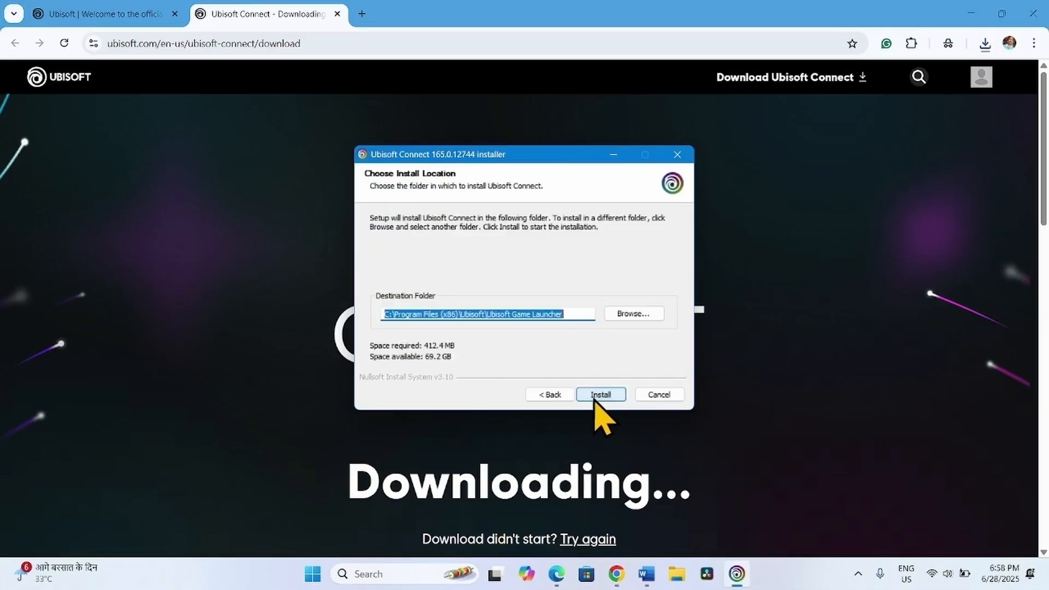
pyautogui.click(601, 394)
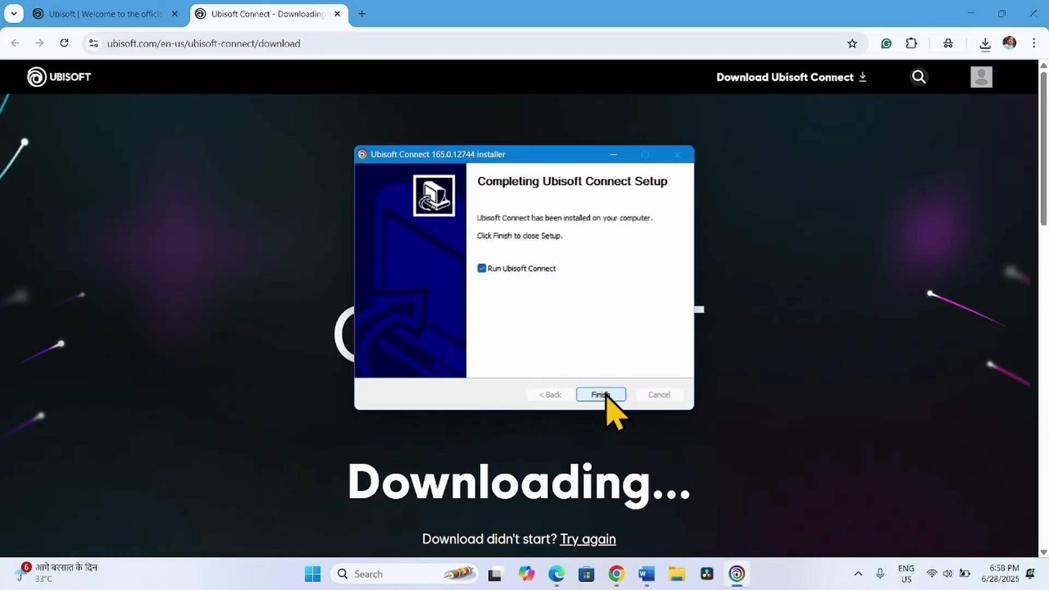
pyautogui.click(601, 395)
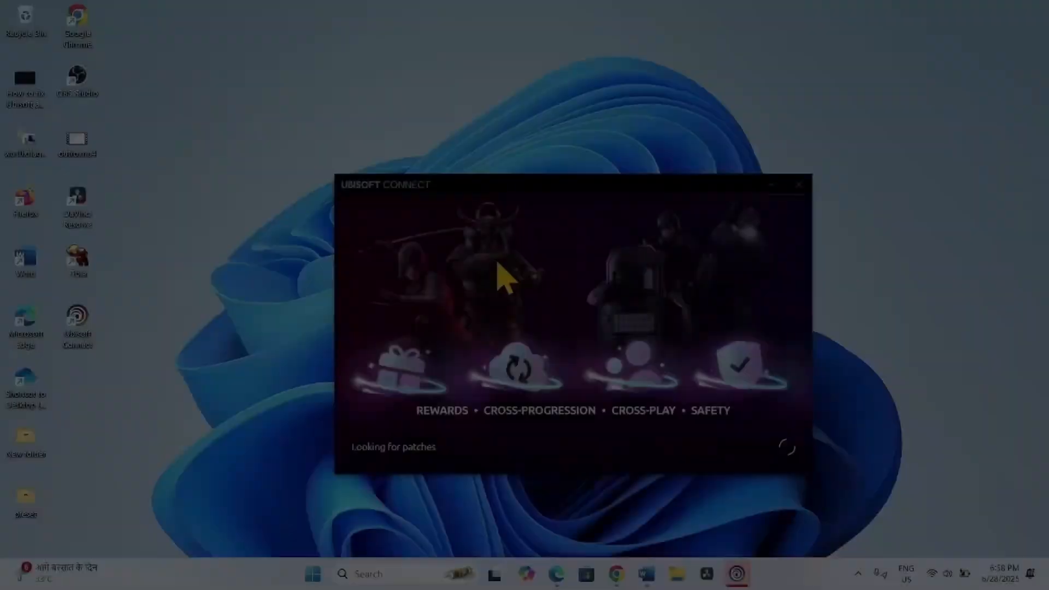
pyautogui.moveTo(581, 489)
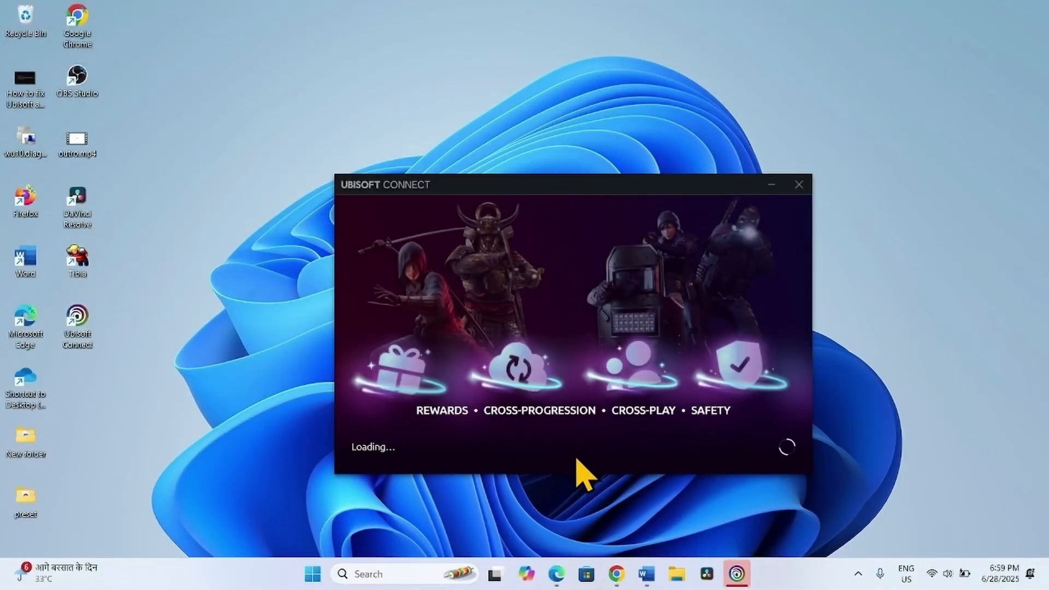